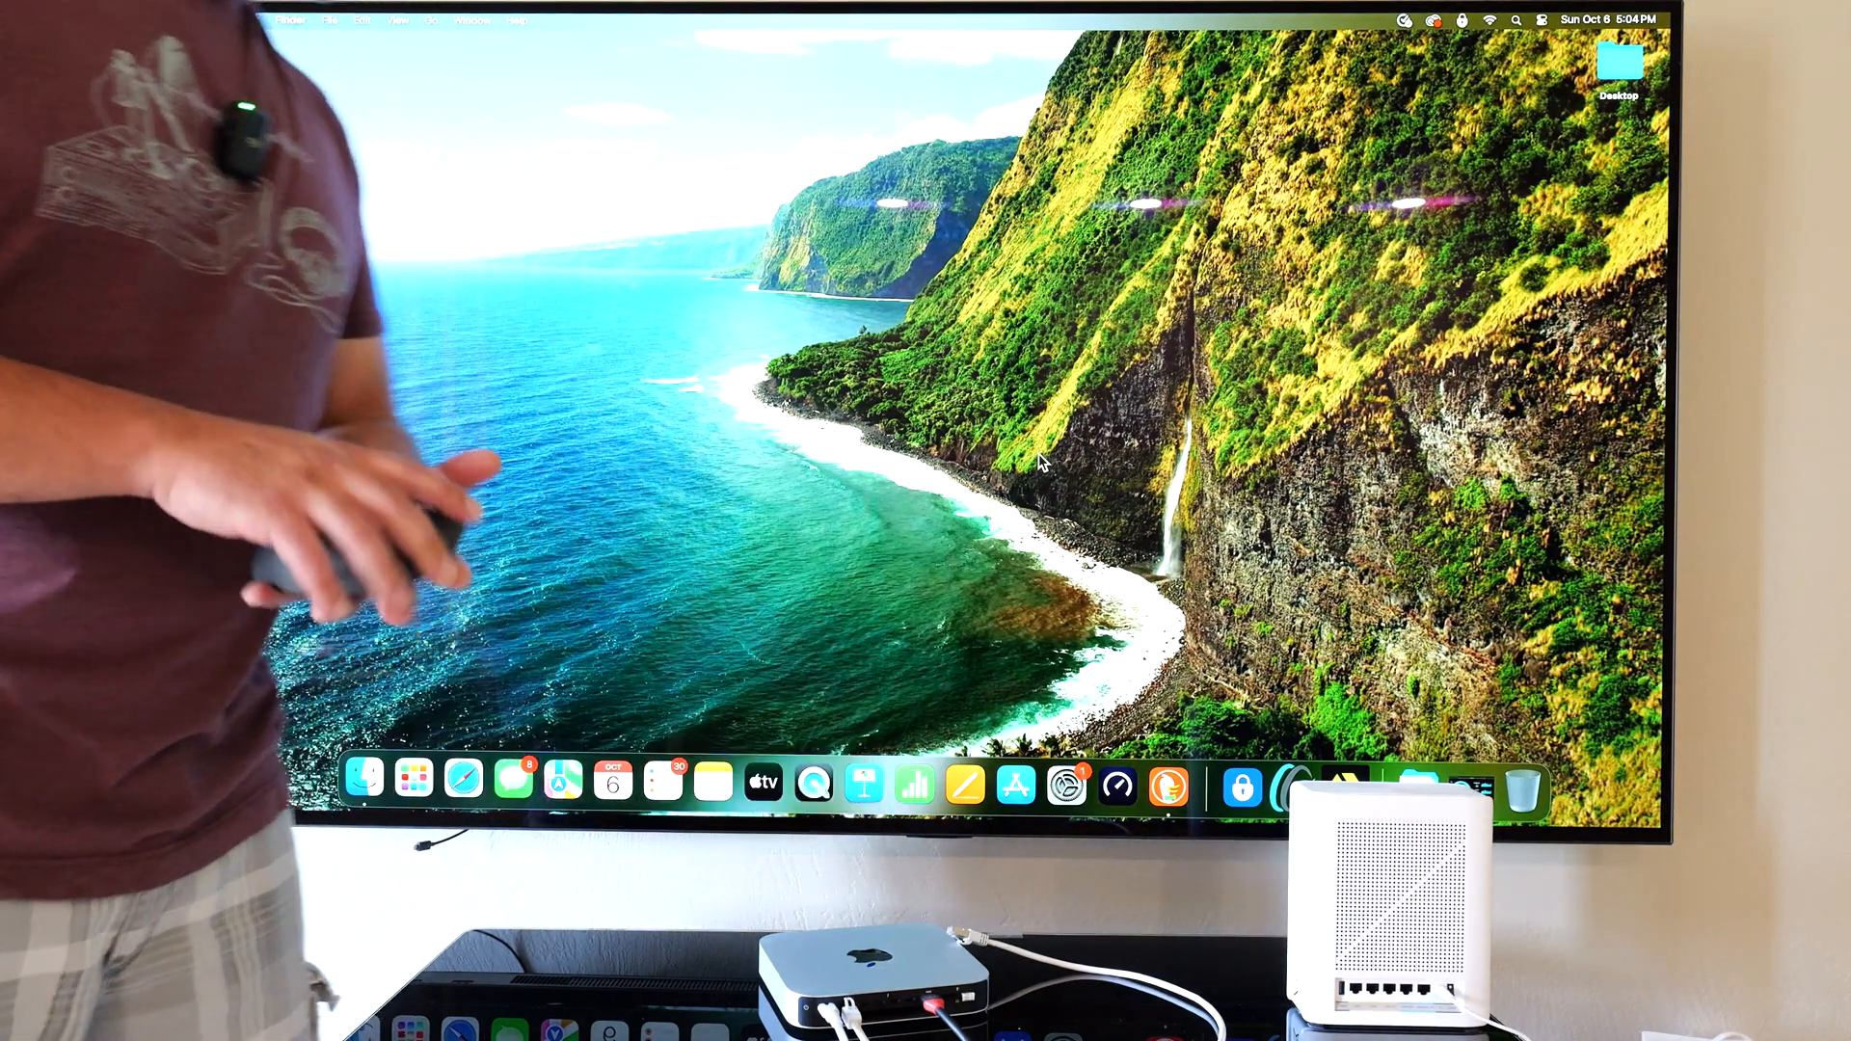
# Step: Run a Speedtest on the Frontier Los Angeles server: 1426 Mbps down, 918 Mbps up, 10 ms ping
pyautogui.click(1116, 785)
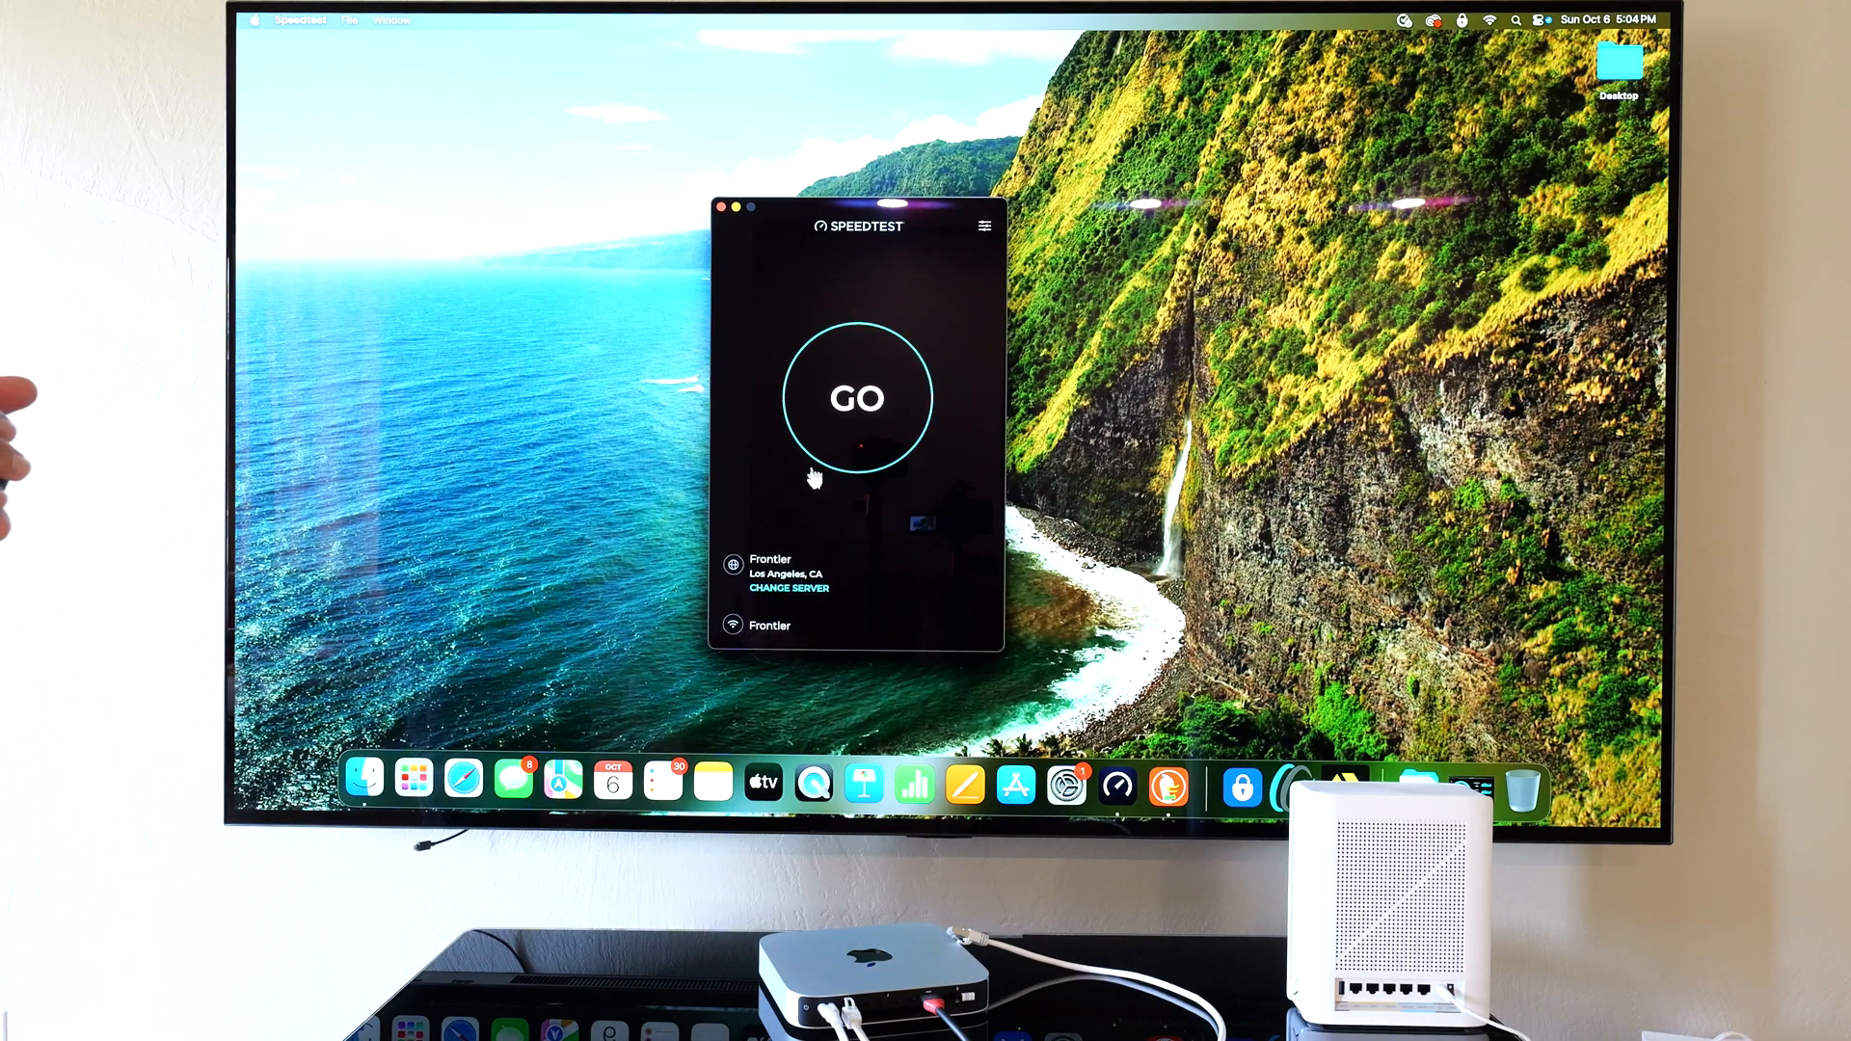
pyautogui.click(858, 397)
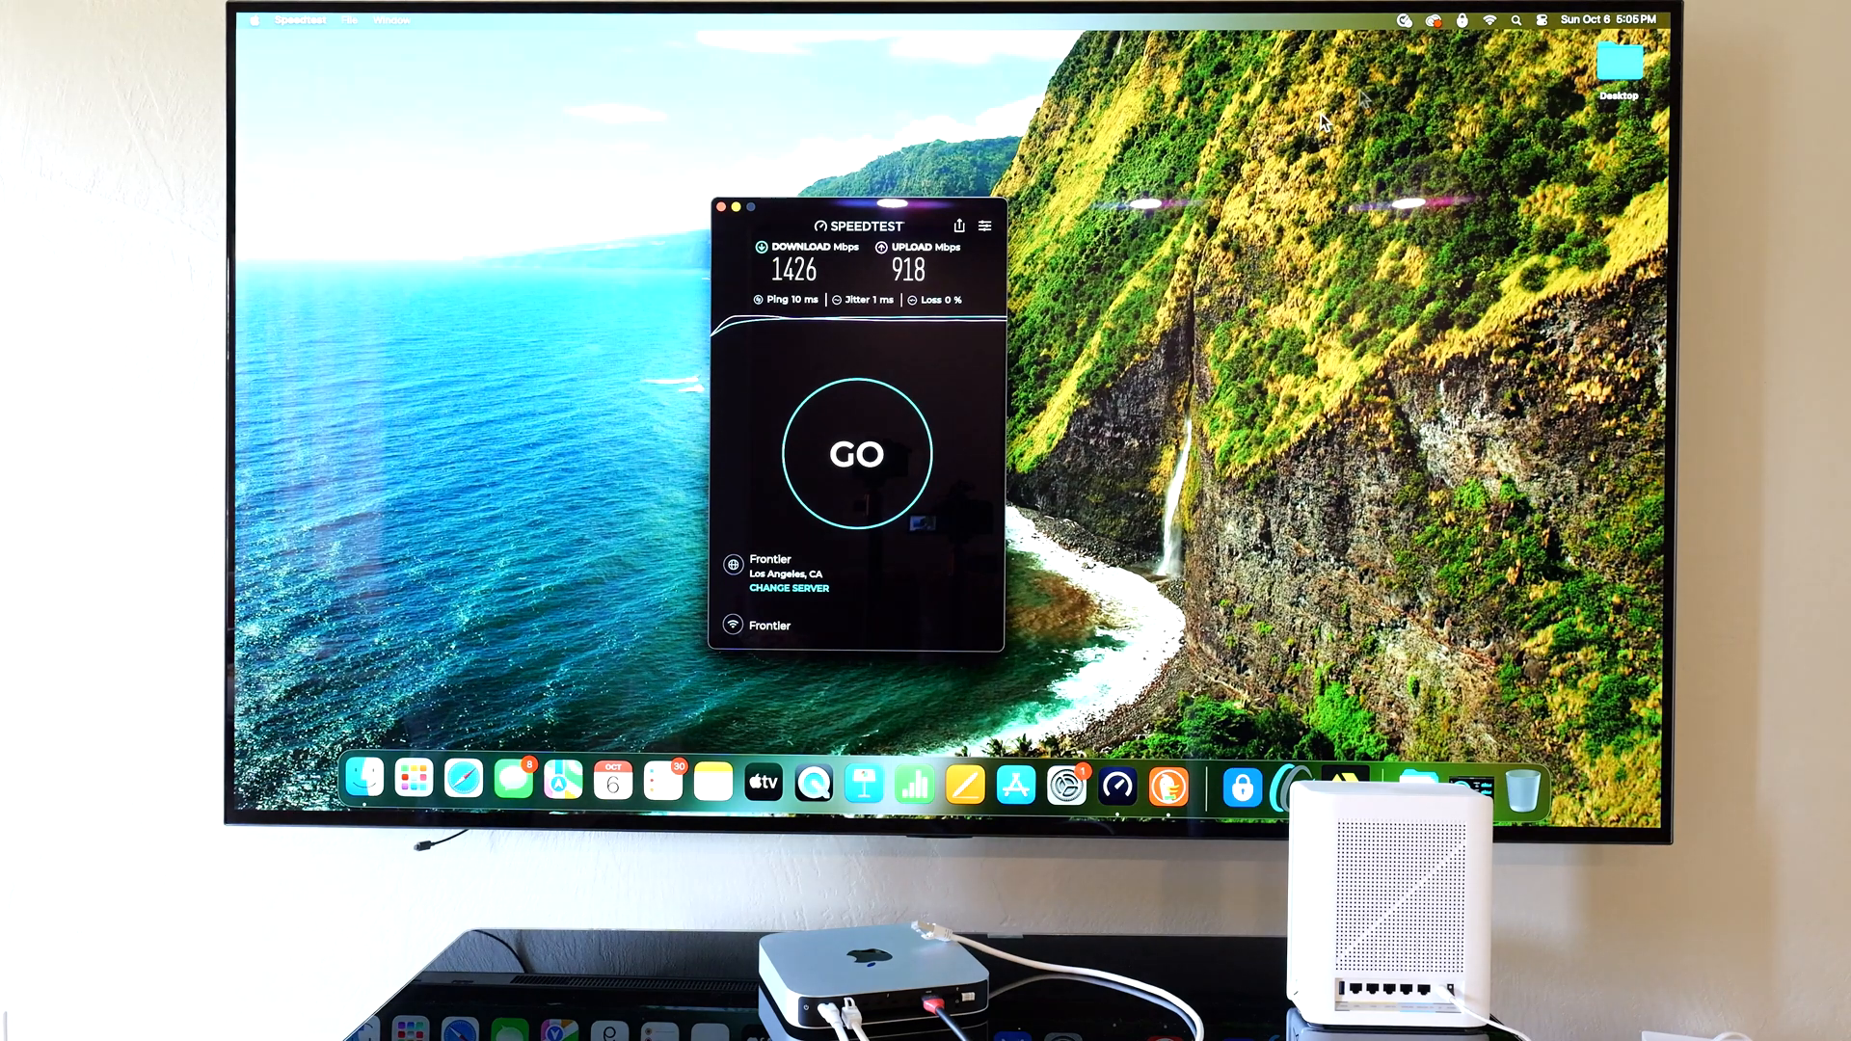
# Step: Run a local OpenSpeedTest reaching 1582.3 Mbps down, 1136.5 Mbps up, then show Wi-Fi status
pyautogui.click(1174, 784)
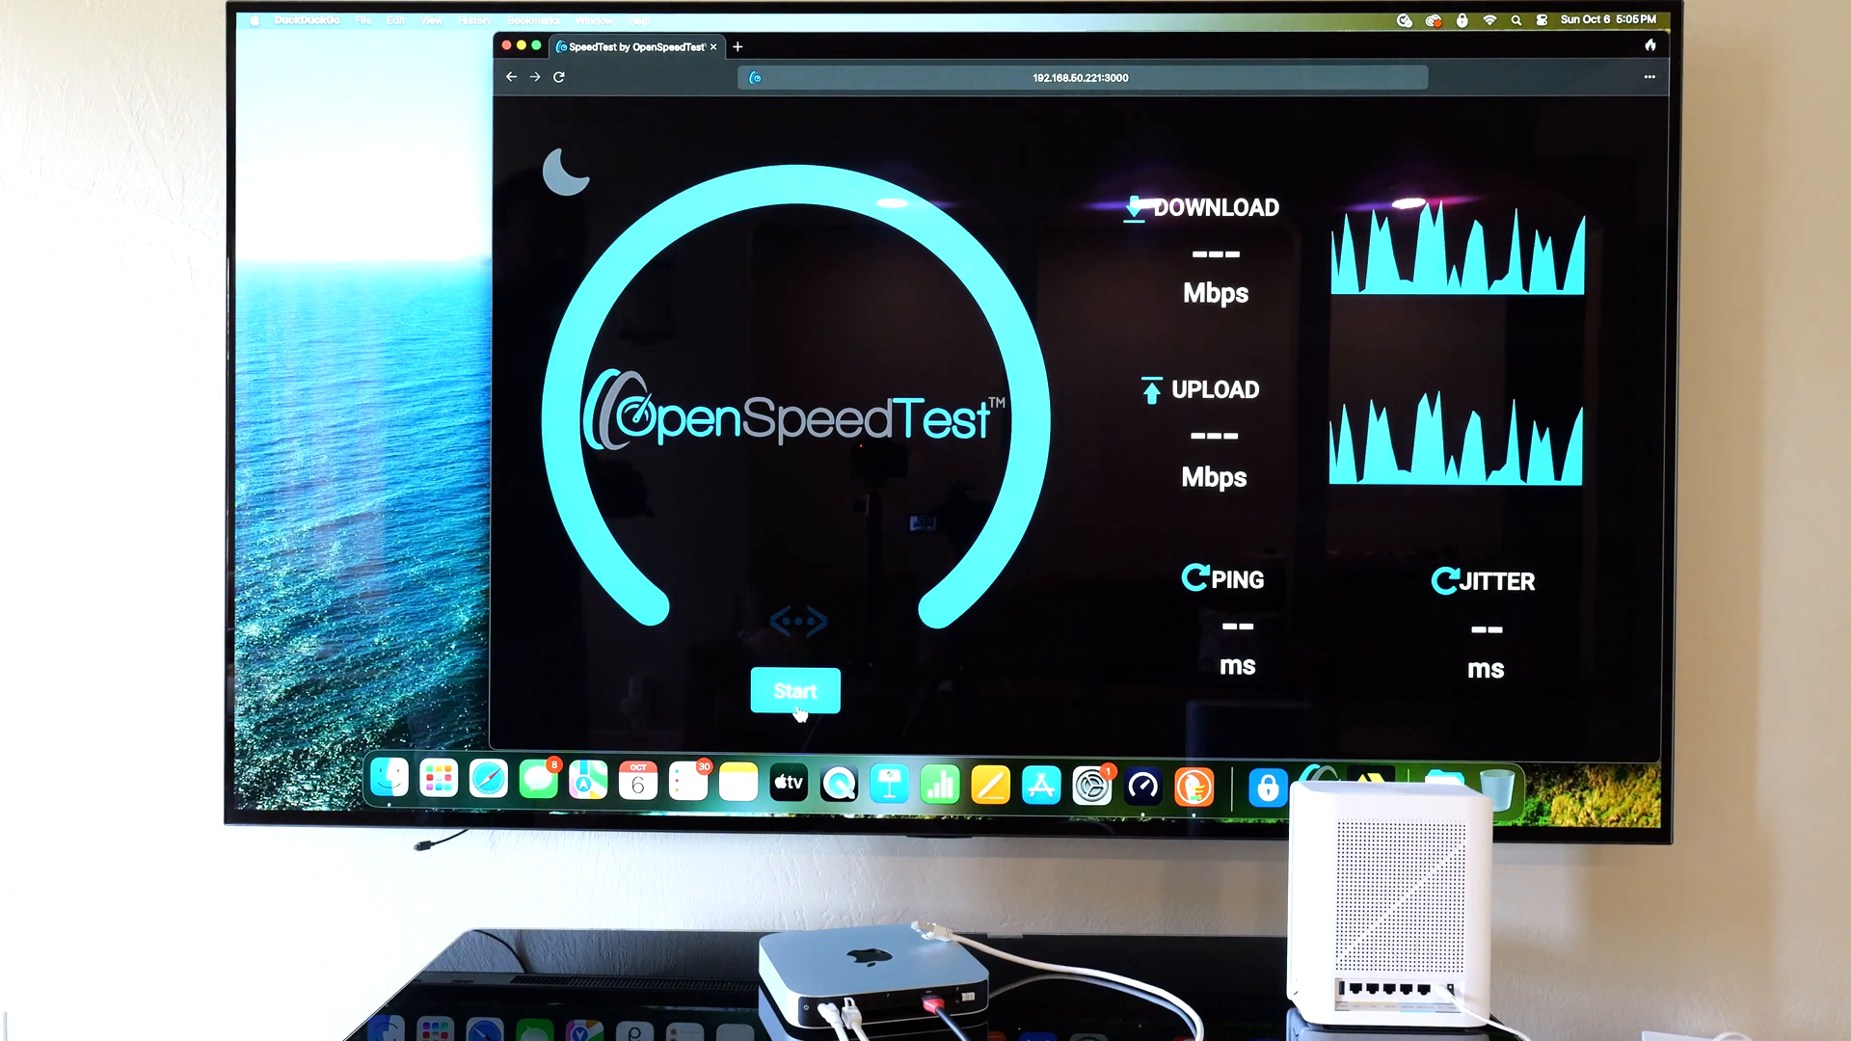
pyautogui.click(796, 691)
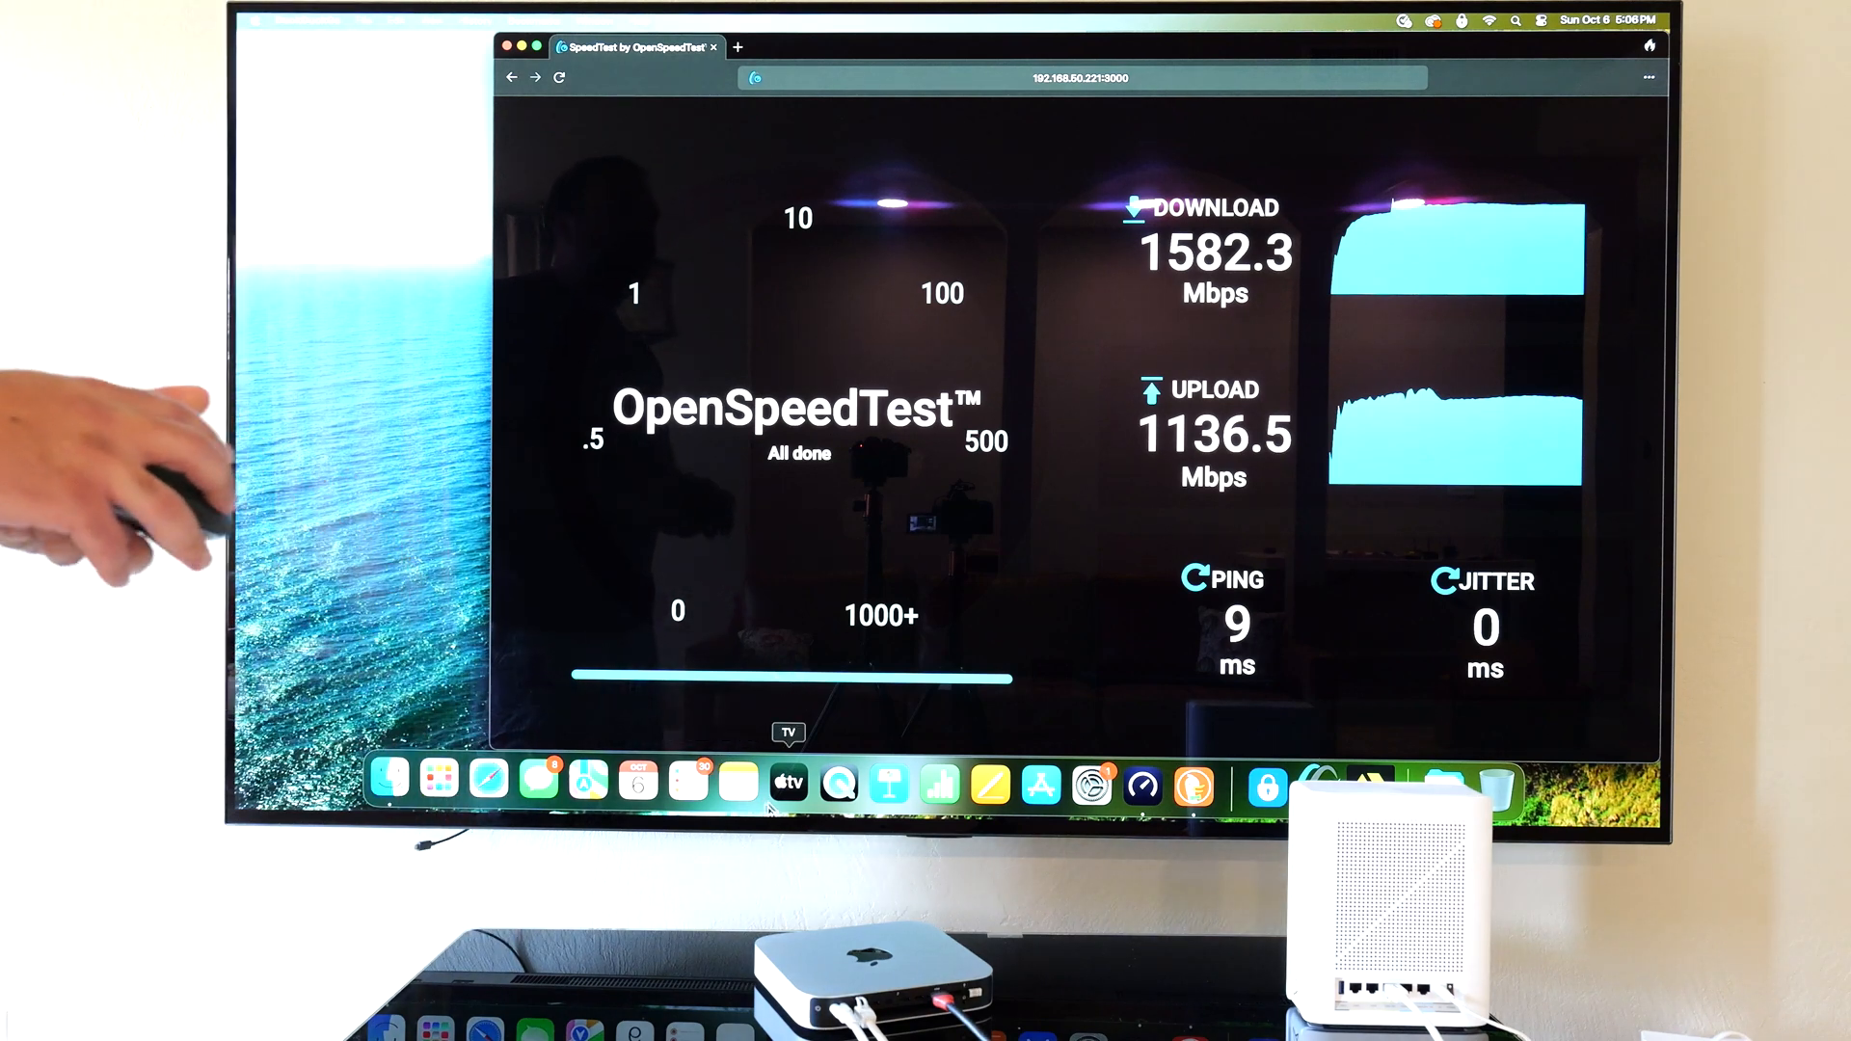
pyautogui.click(1491, 22)
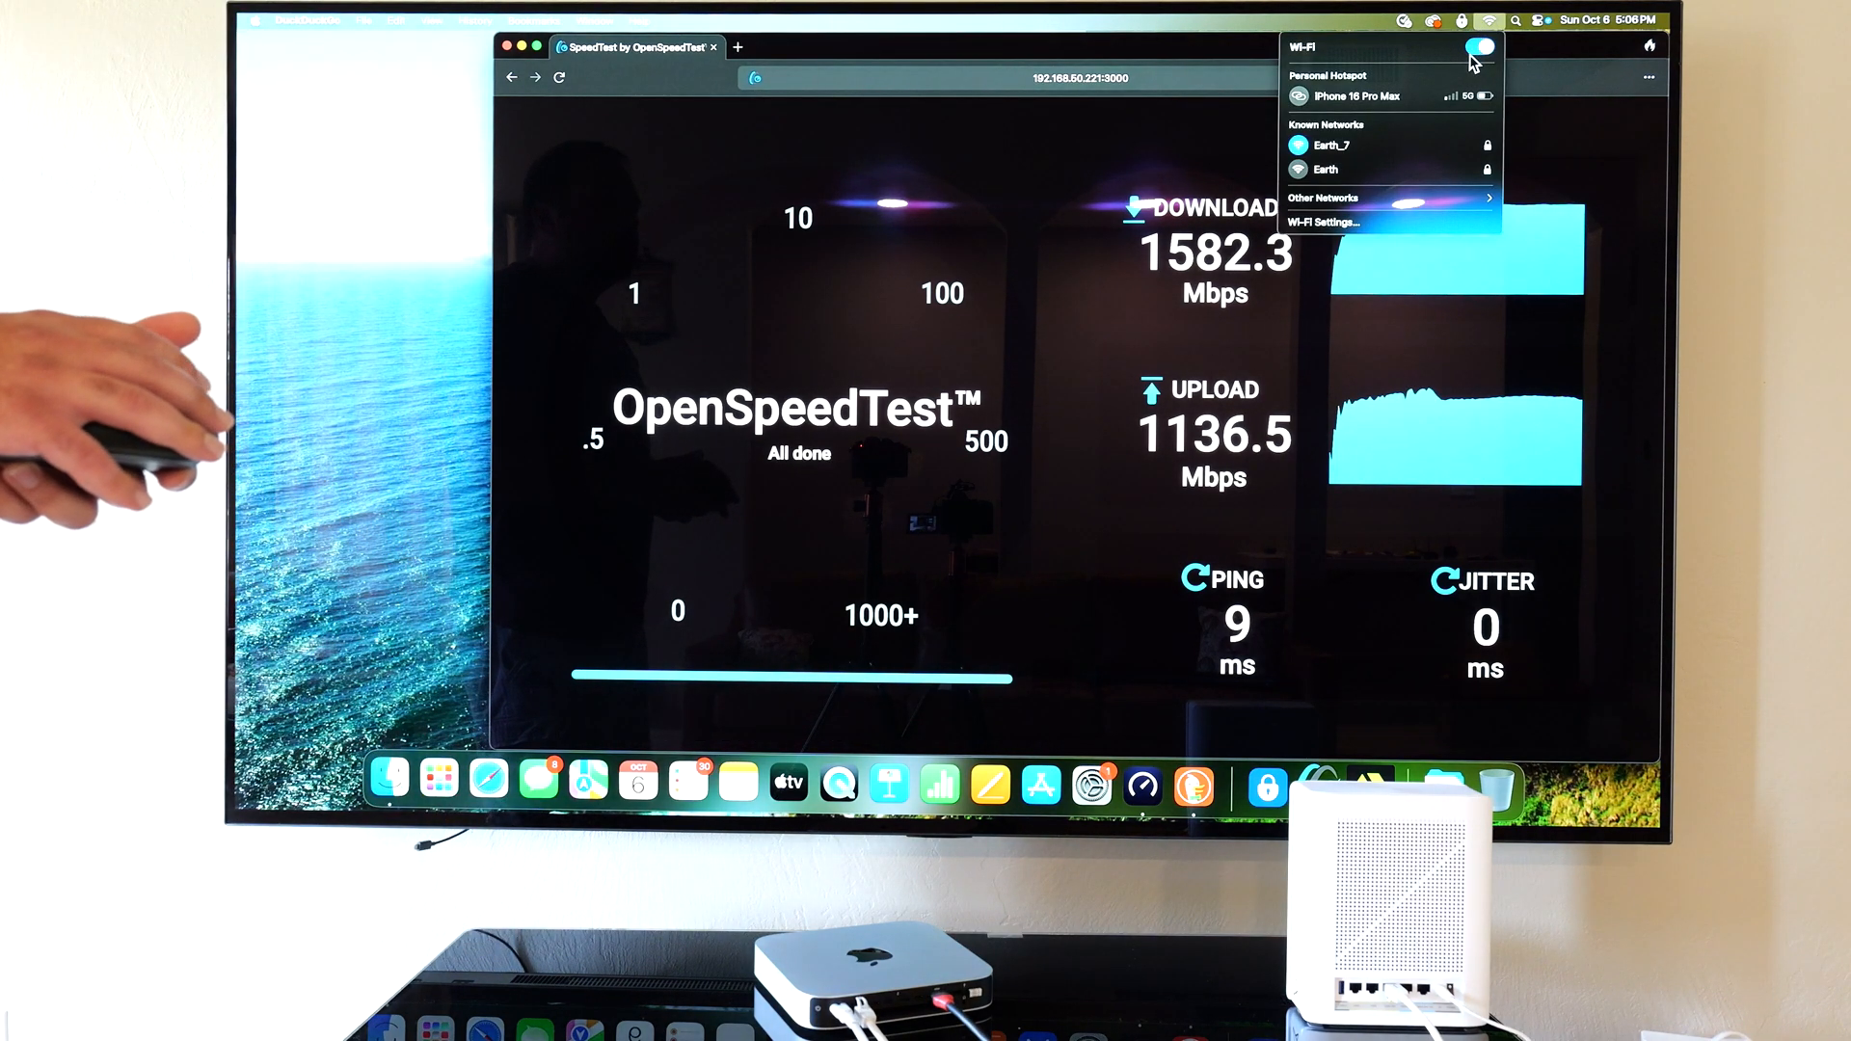
# Step: Turn Wi-Fi off and close the OpenSpeedTest browser and Speedtest windows
pyautogui.click(1481, 47)
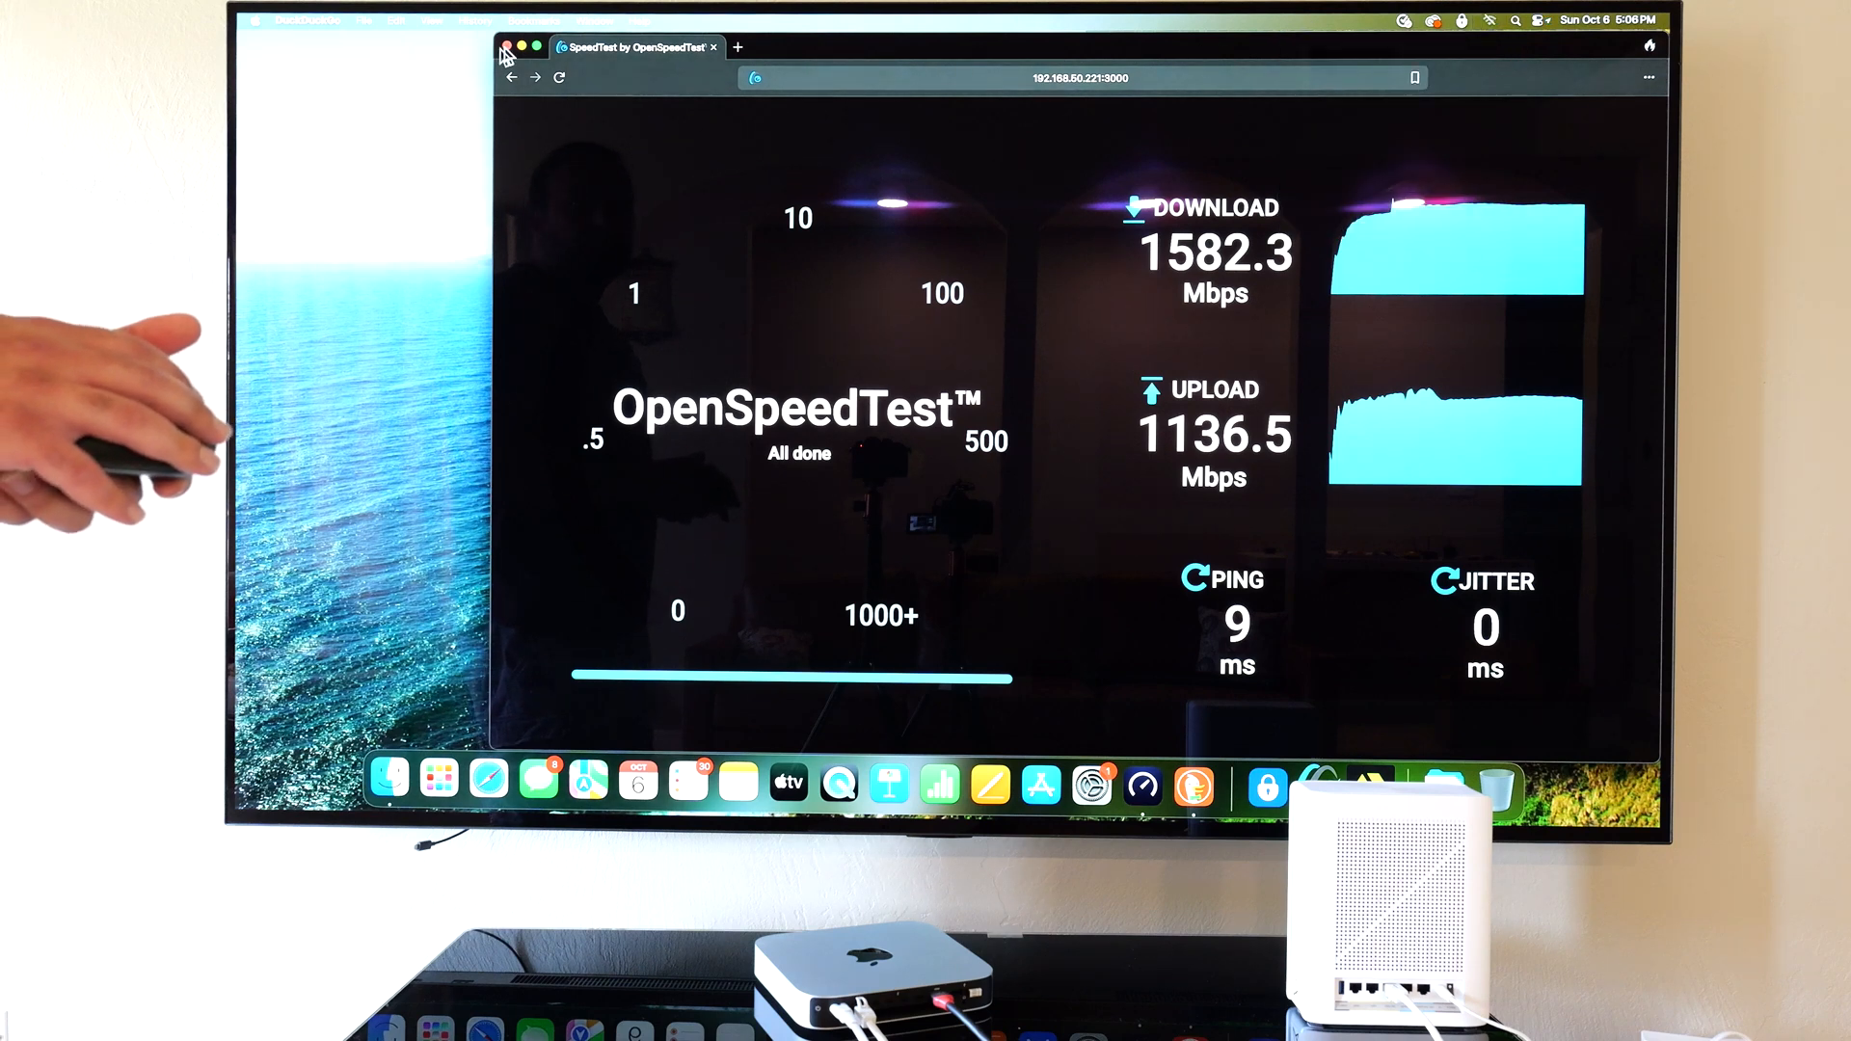
pyautogui.click(505, 46)
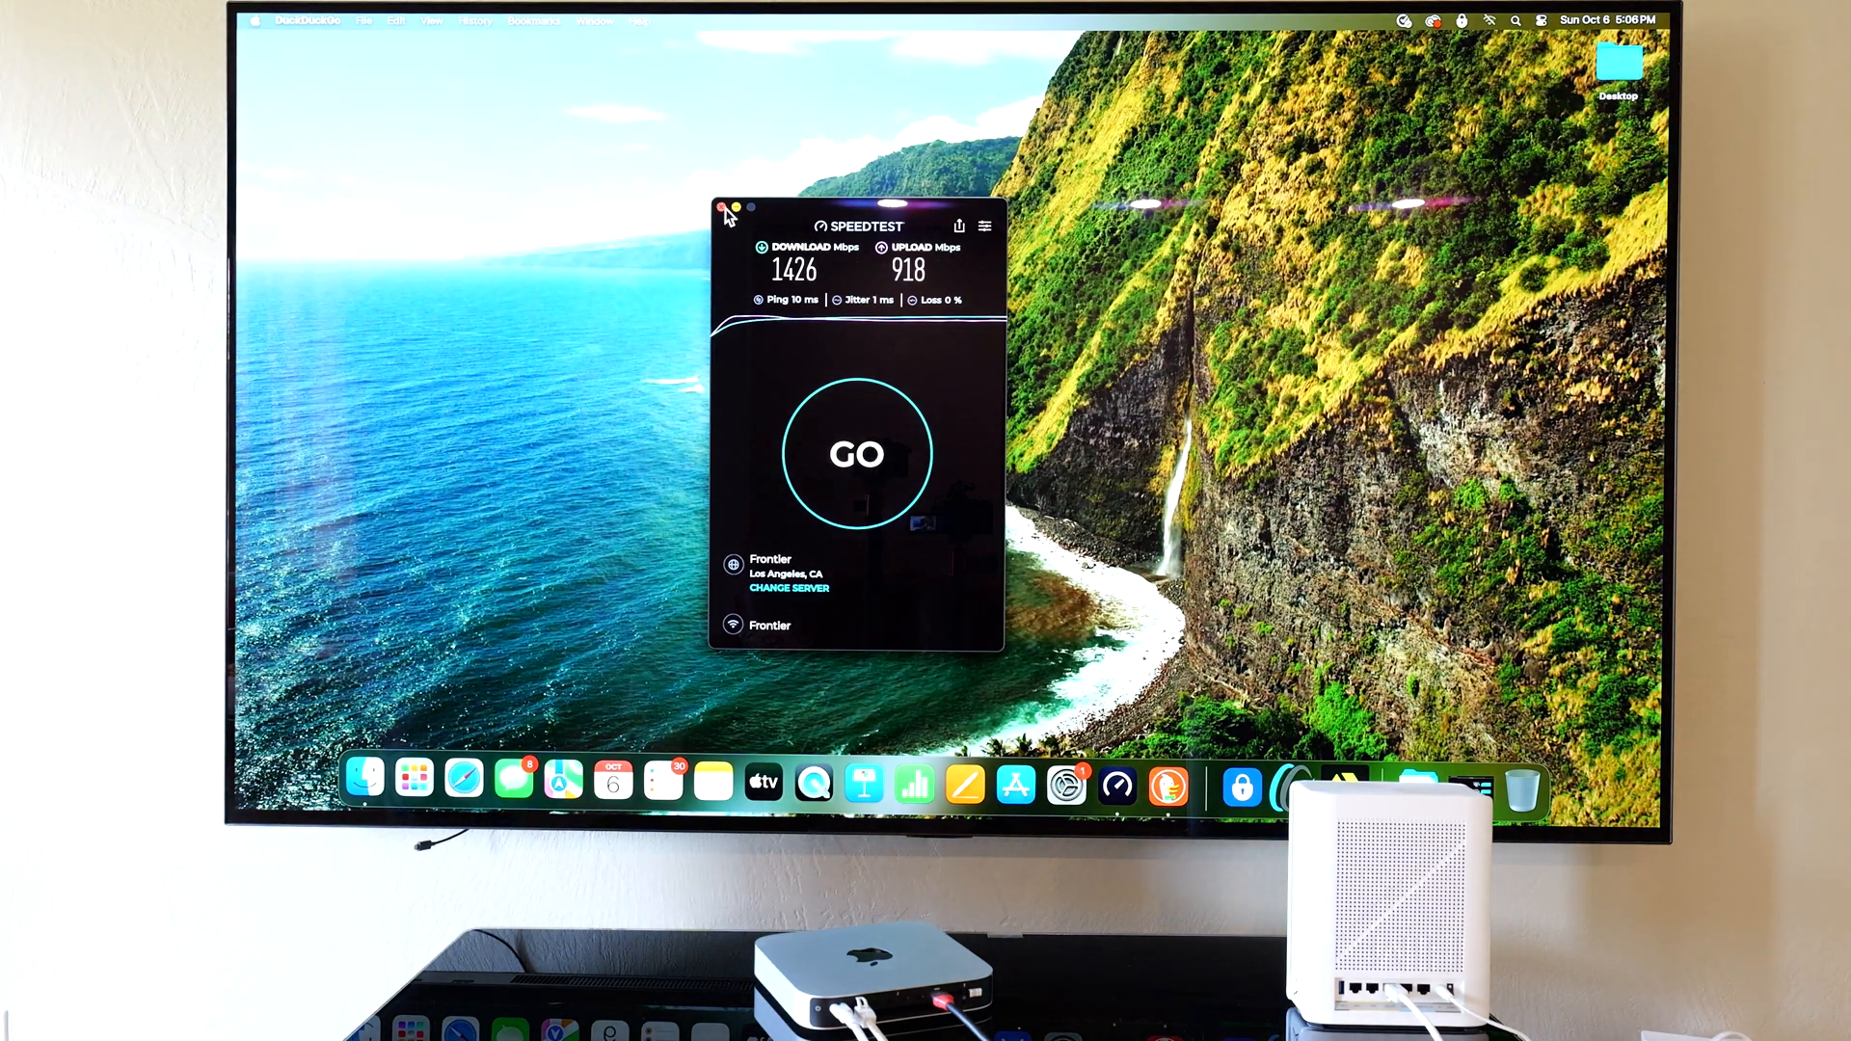
pyautogui.click(725, 210)
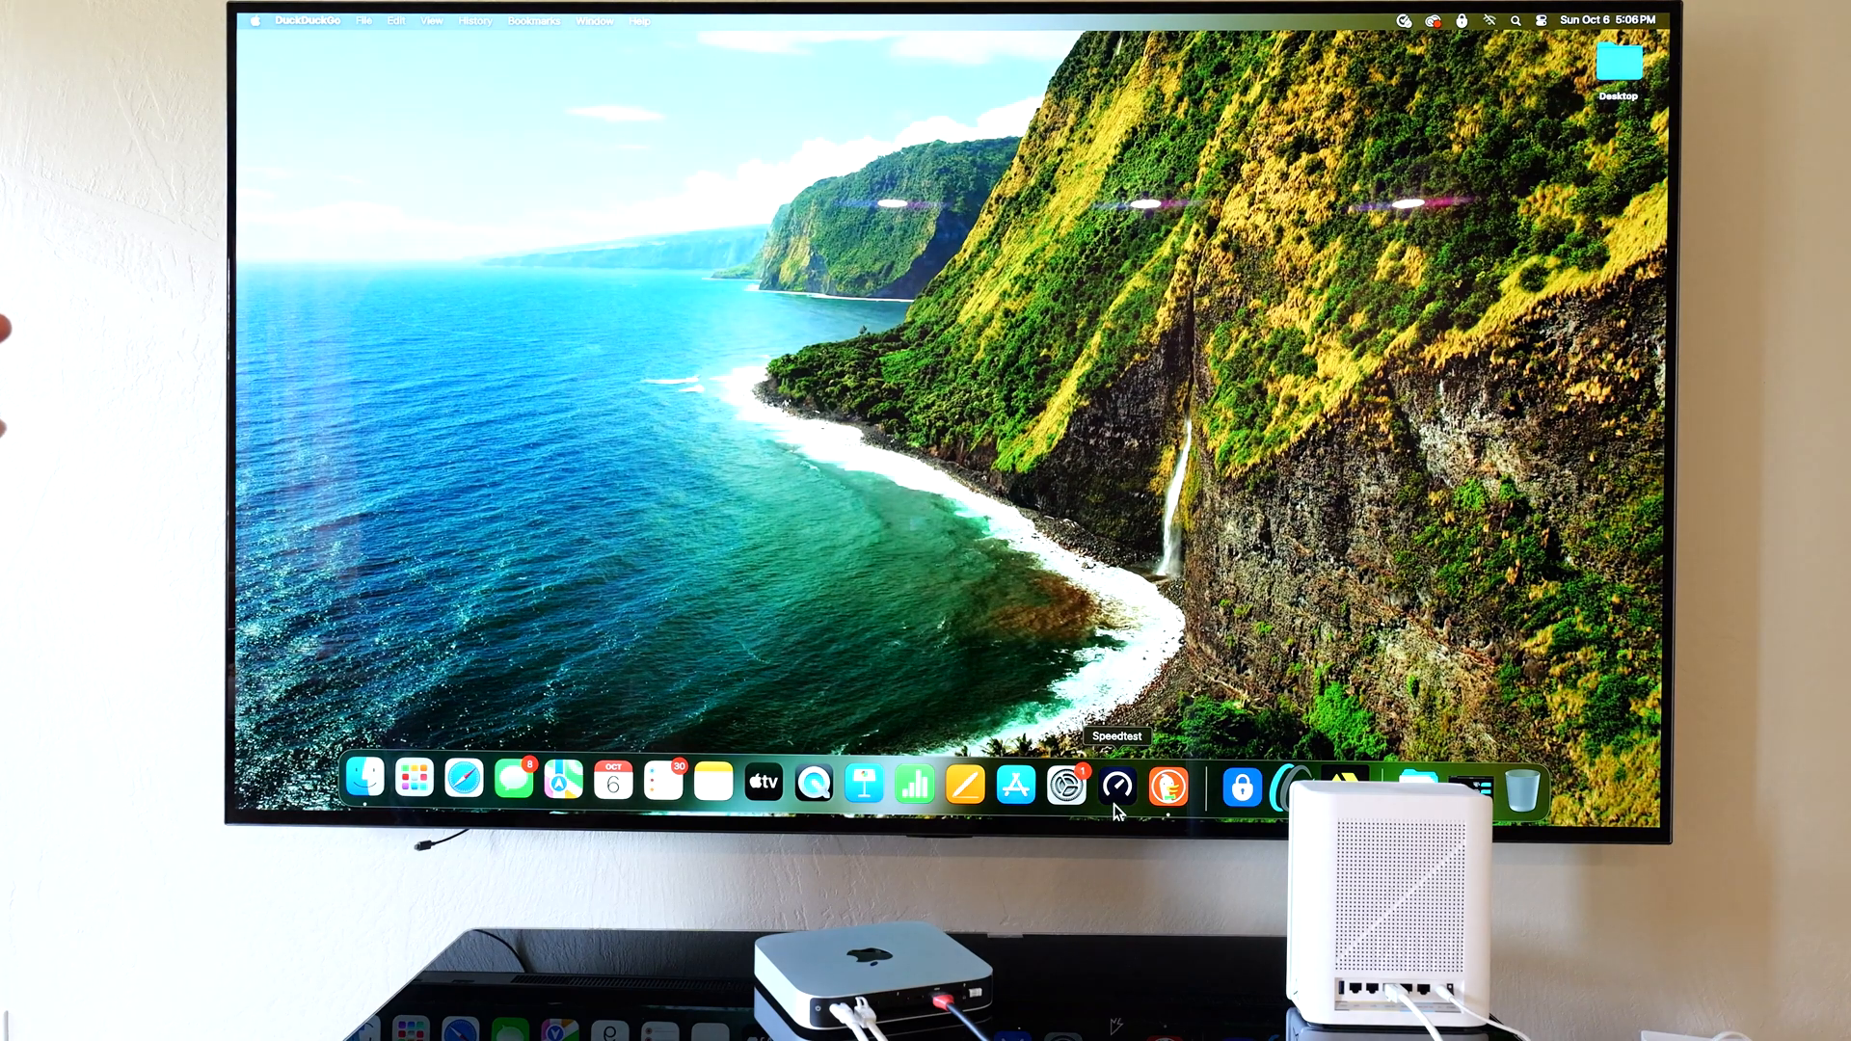
# Step: Run a wired Speedtest on the AtlasDigital server reaching 5052 Mbps down, 939 up, then show the server list
pyautogui.click(1116, 783)
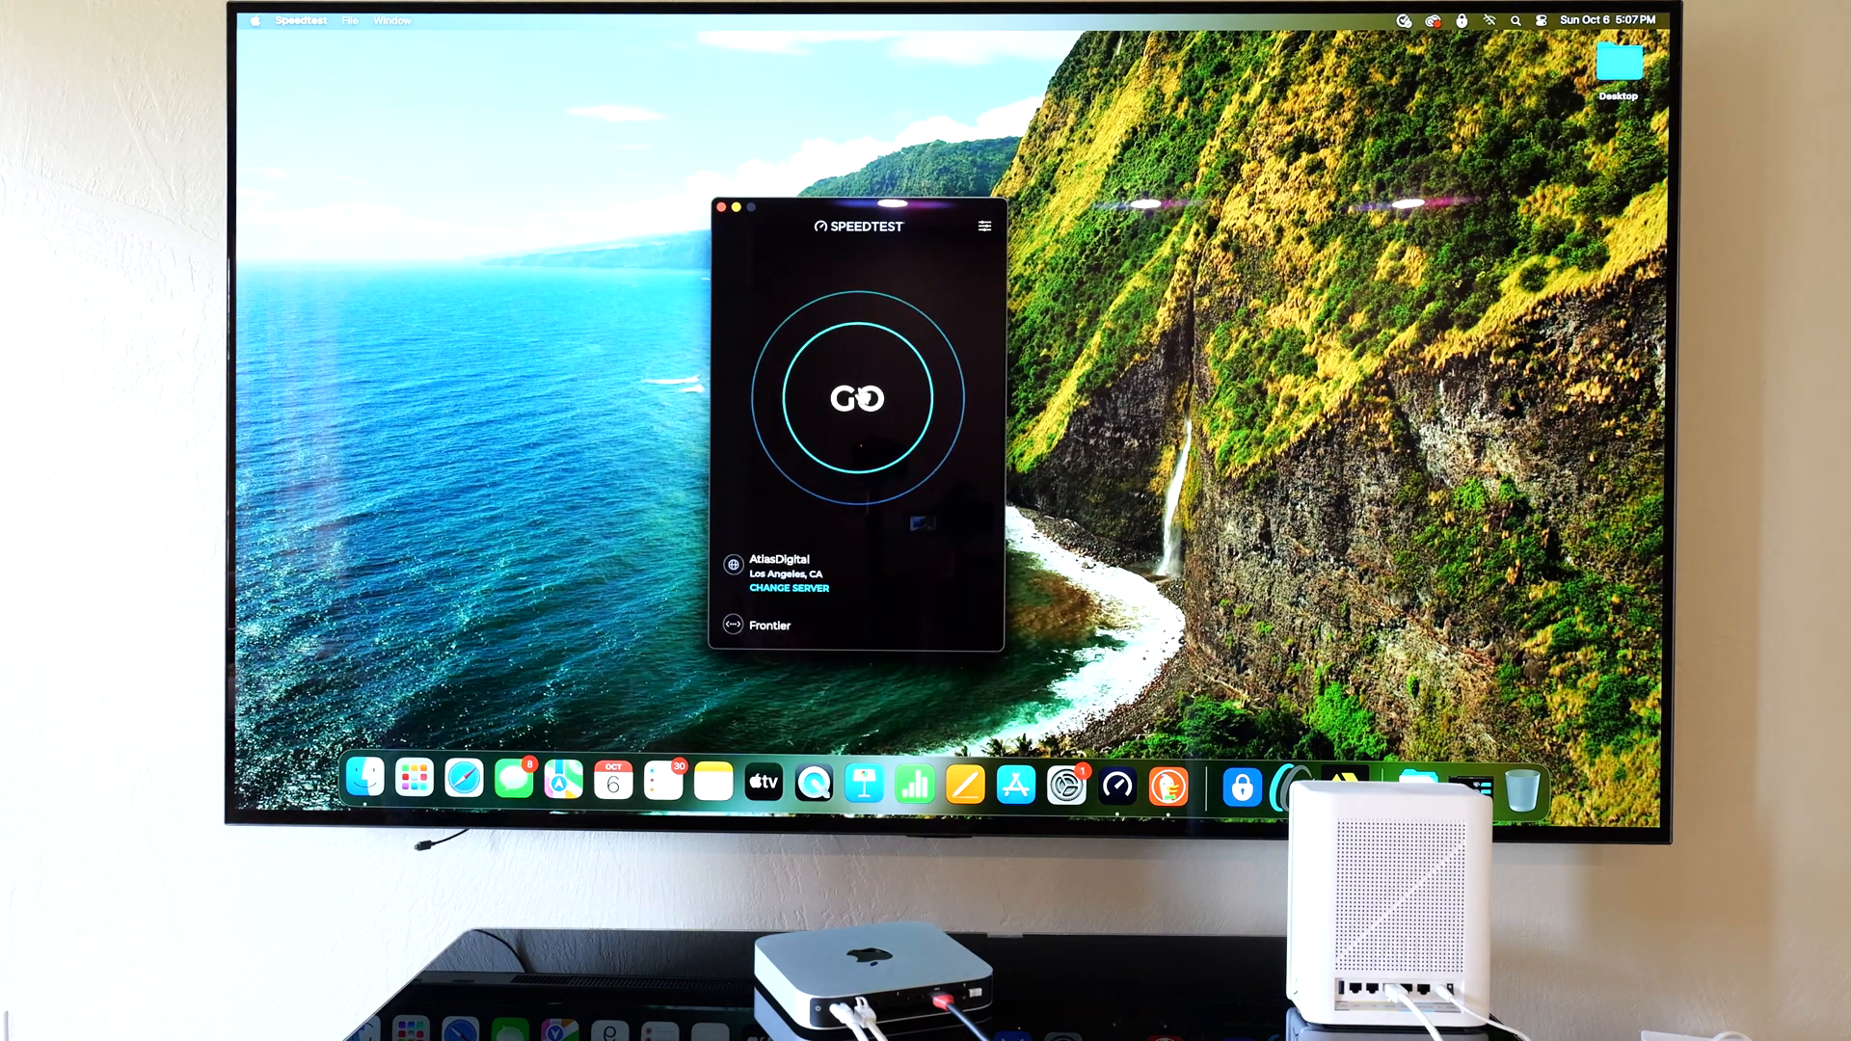
pyautogui.click(858, 397)
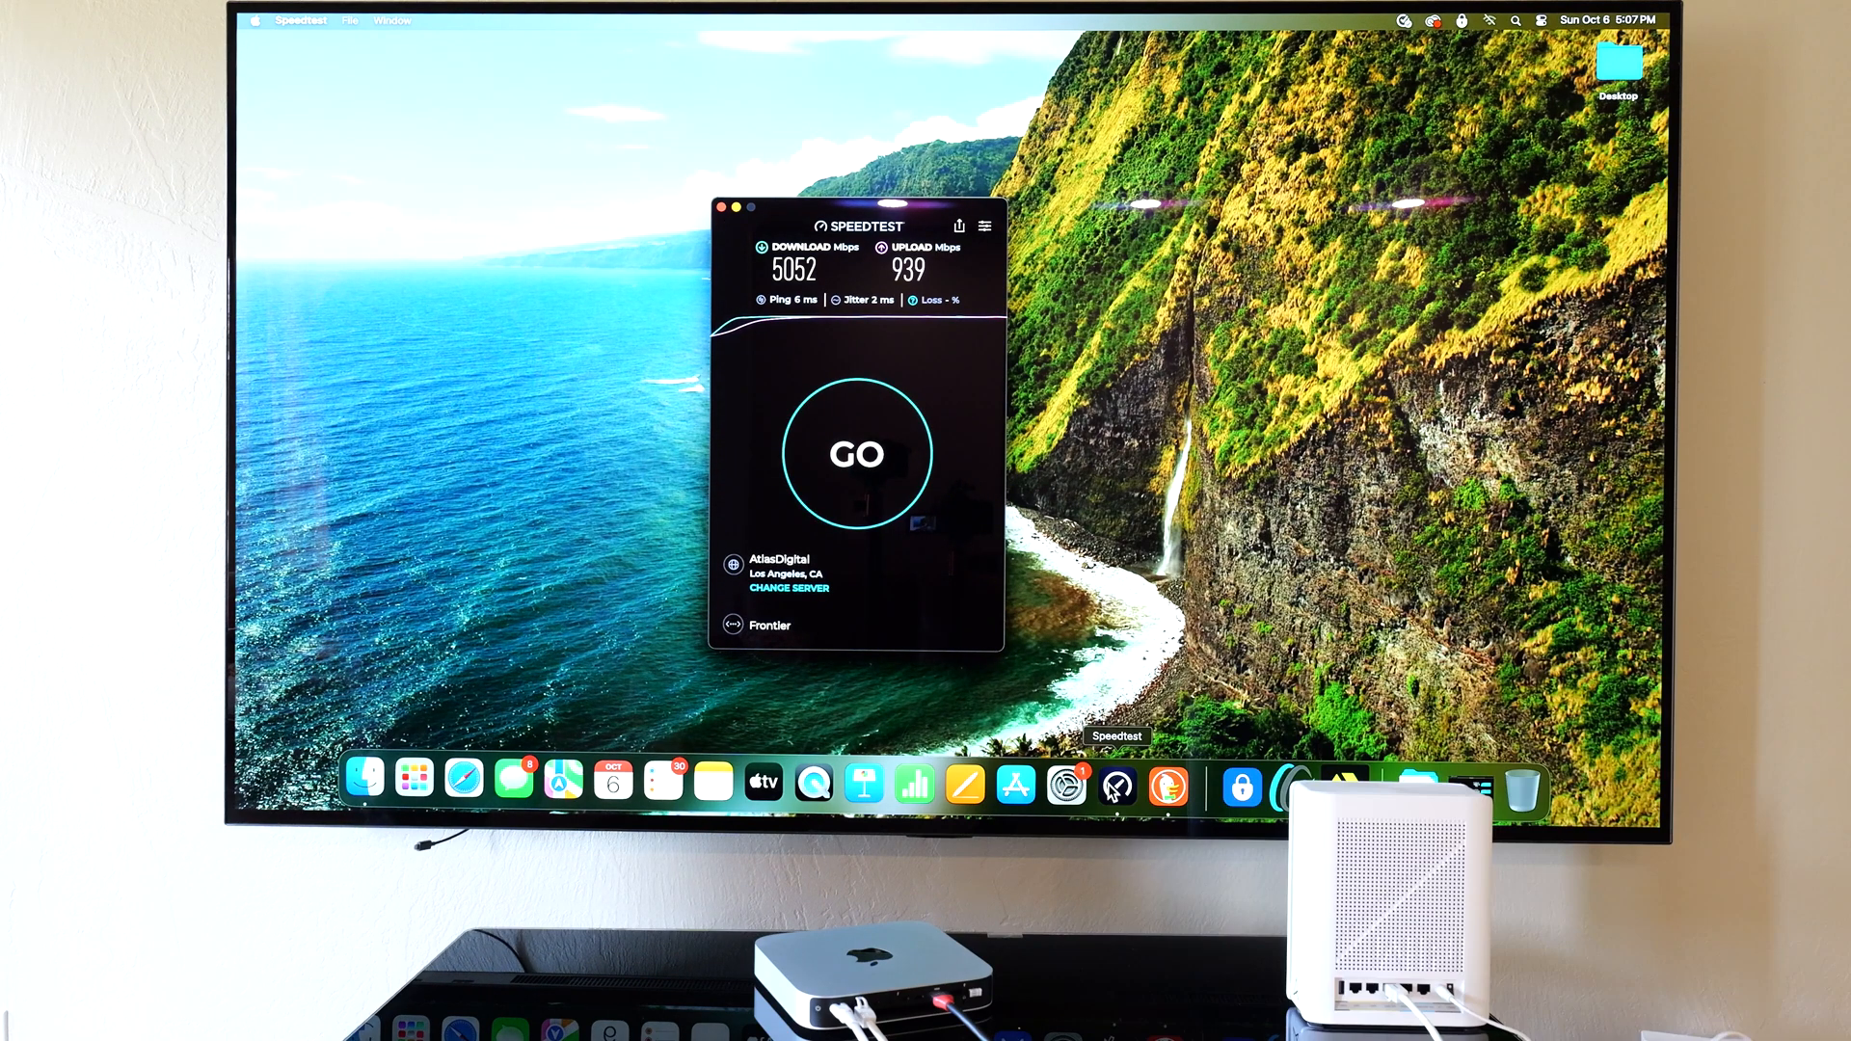
pyautogui.click(789, 588)
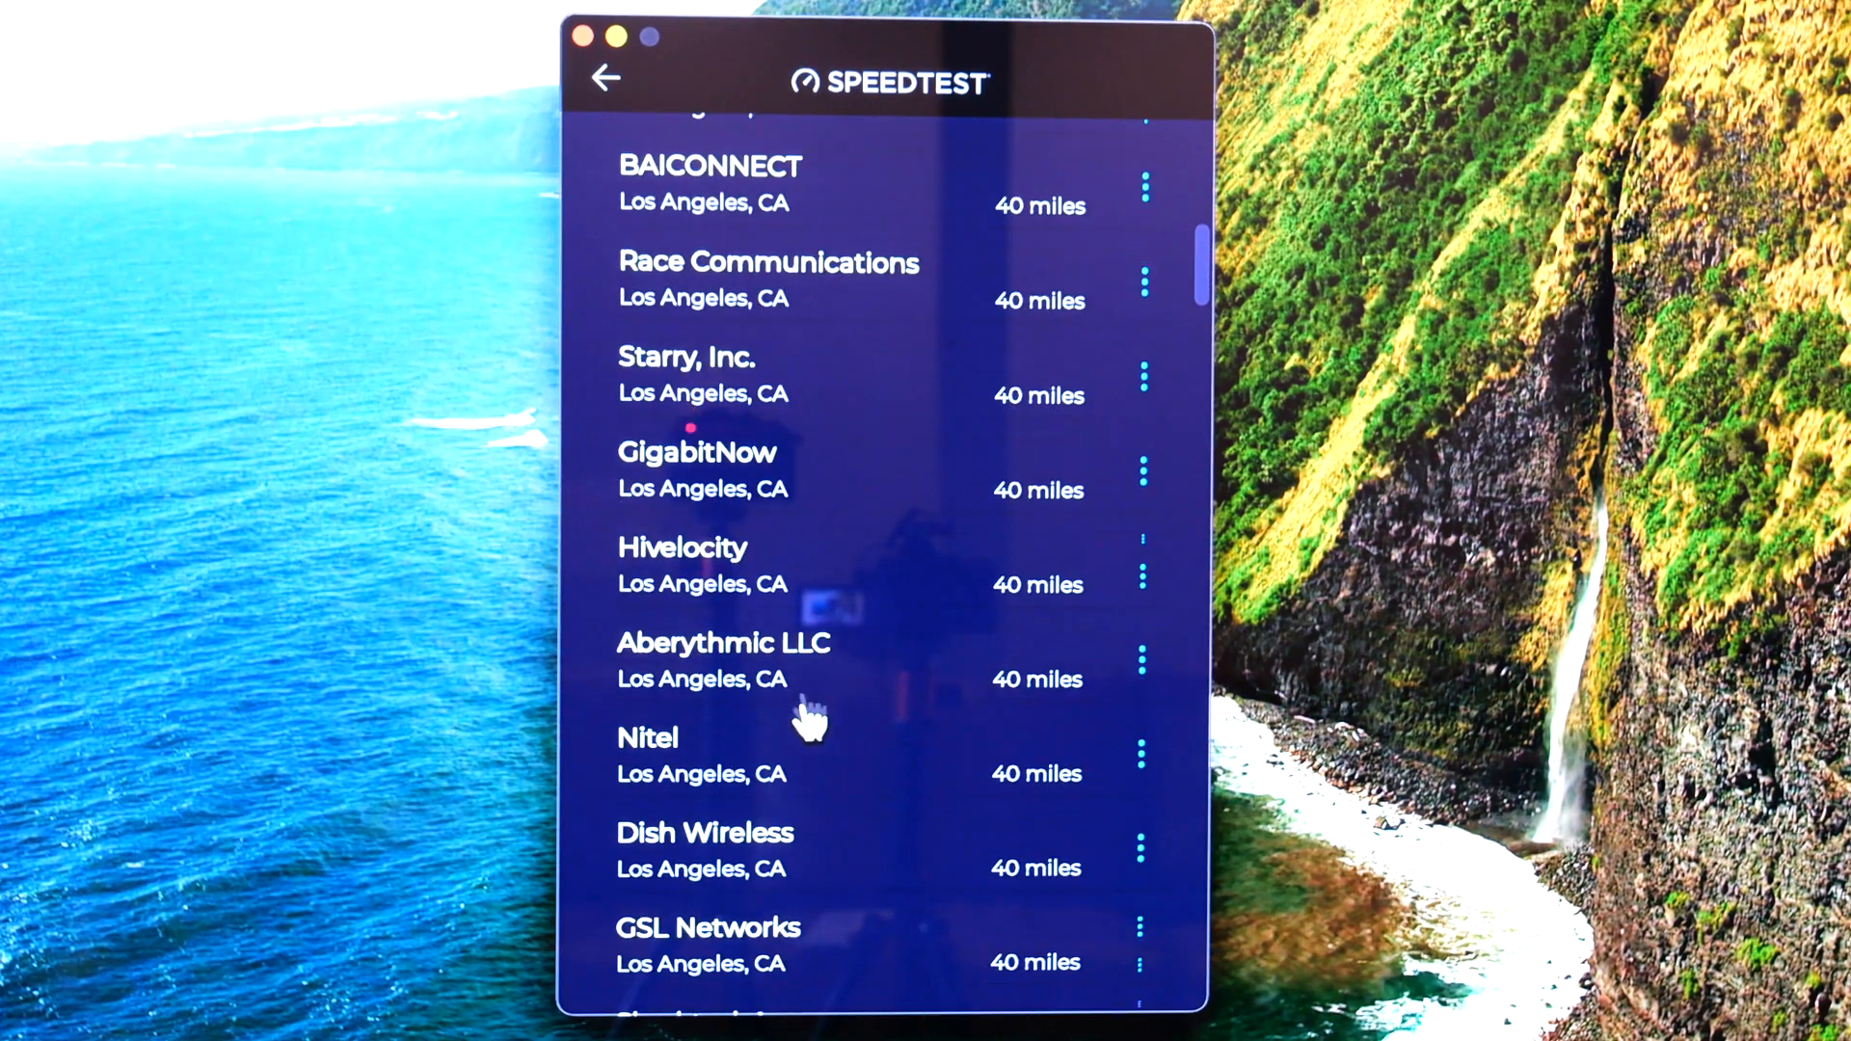
# Step: Rerun the Speedtest on the Nitel Los Angeles server: 5064 Mbps down, 2977 Mbps up, 6 ms ping
pyautogui.click(648, 738)
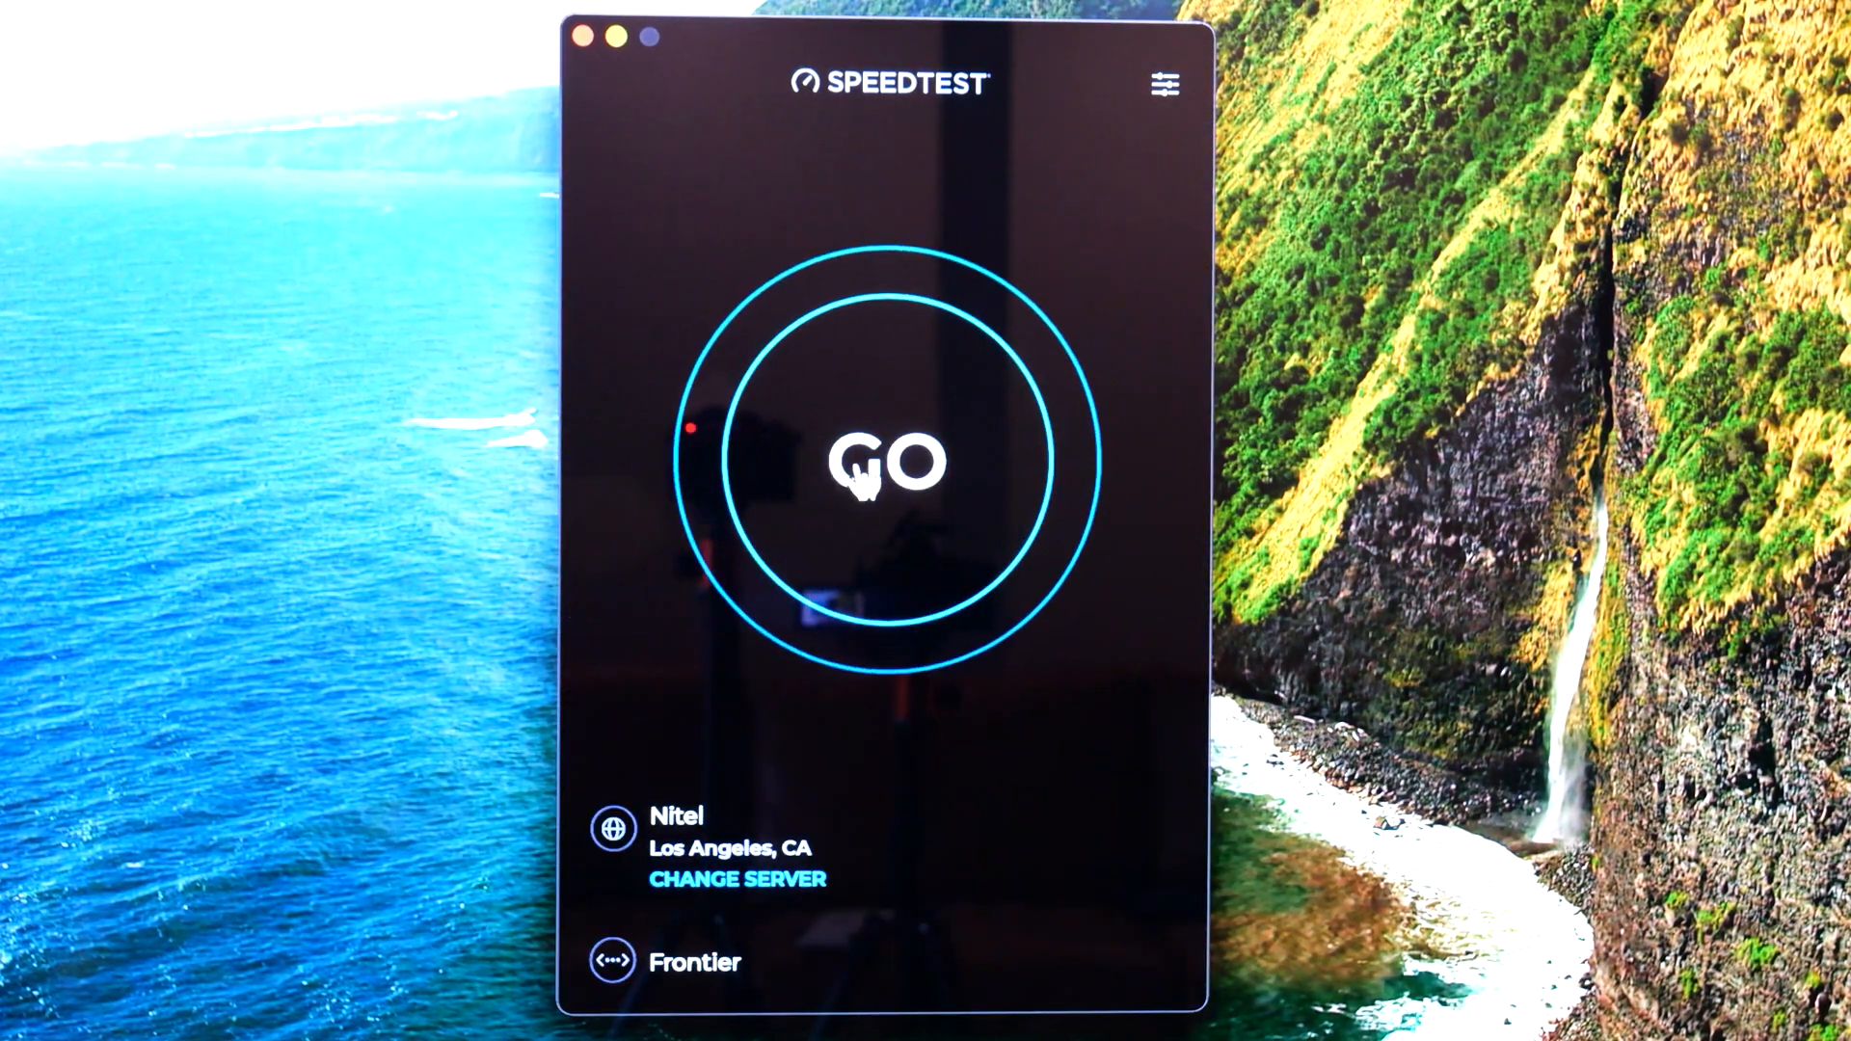
pyautogui.click(883, 461)
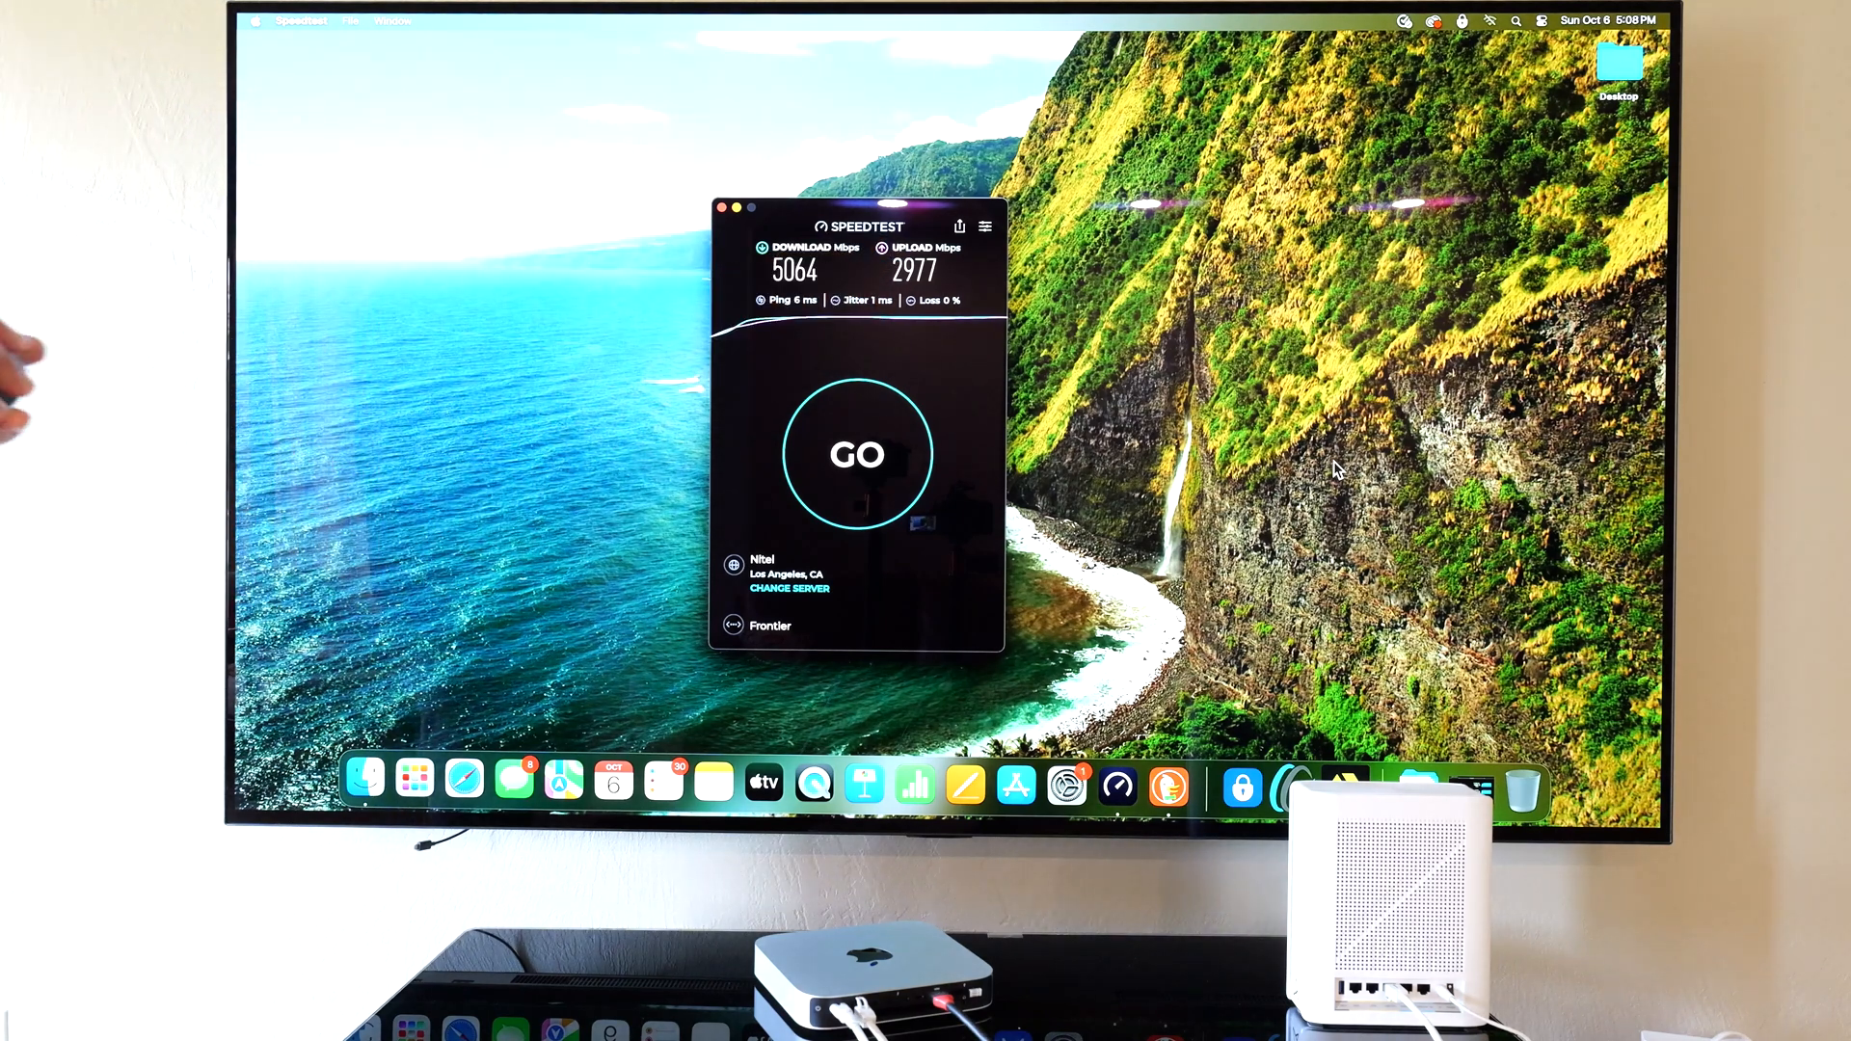
# Step: Start a wired local OpenSpeedTest whose download gauge climbs past 6000 Mbps
pyautogui.click(1172, 784)
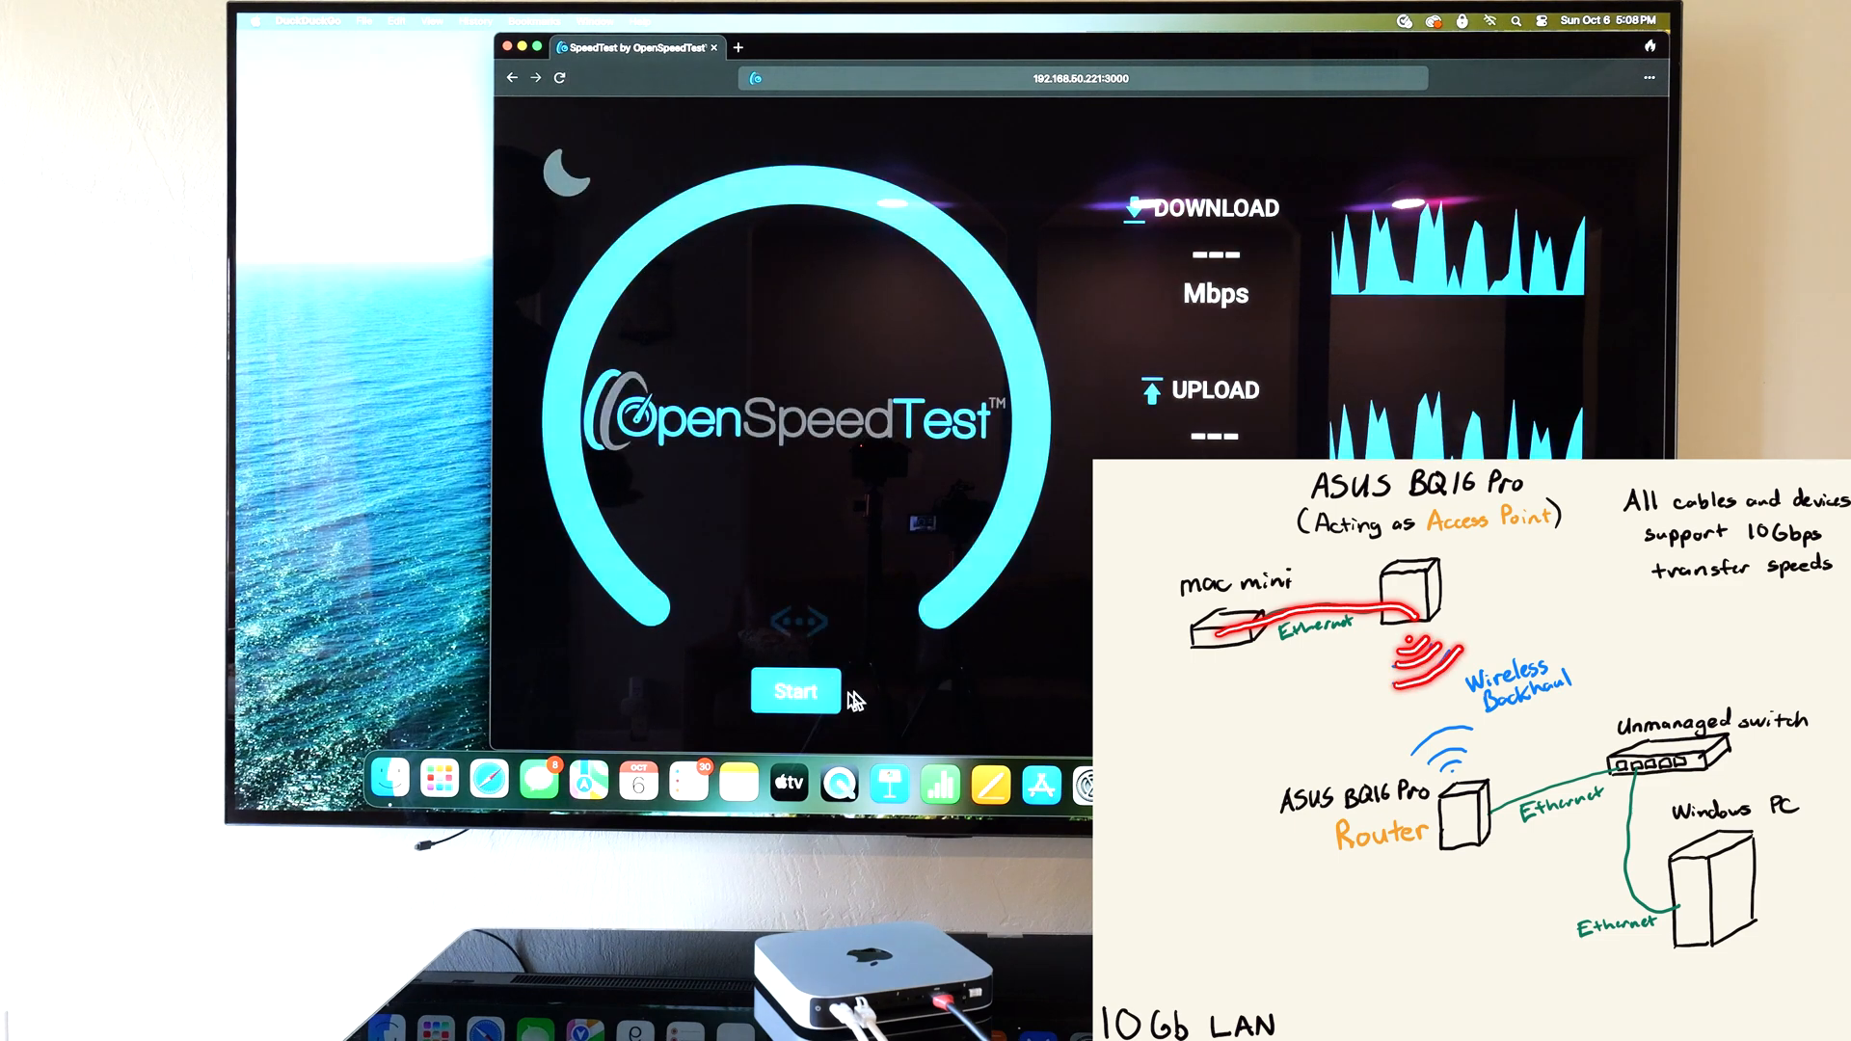
pyautogui.click(797, 693)
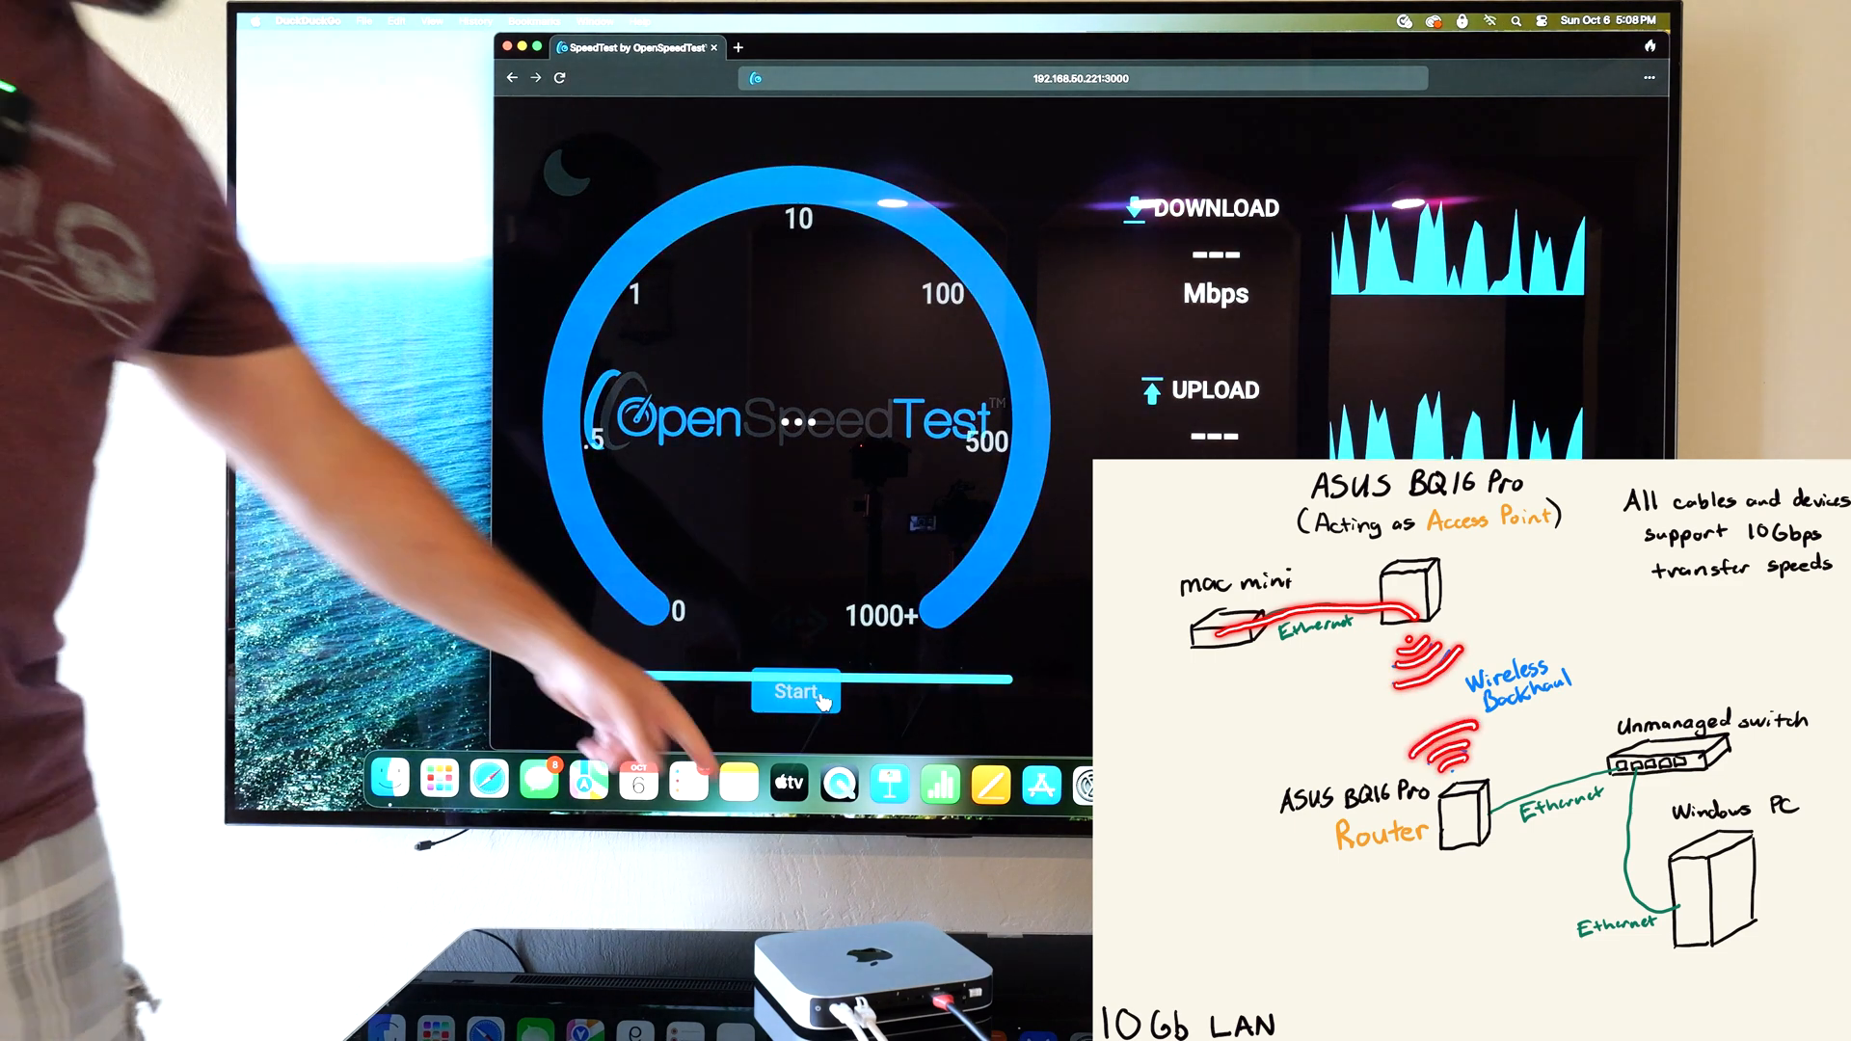
pyautogui.click(797, 693)
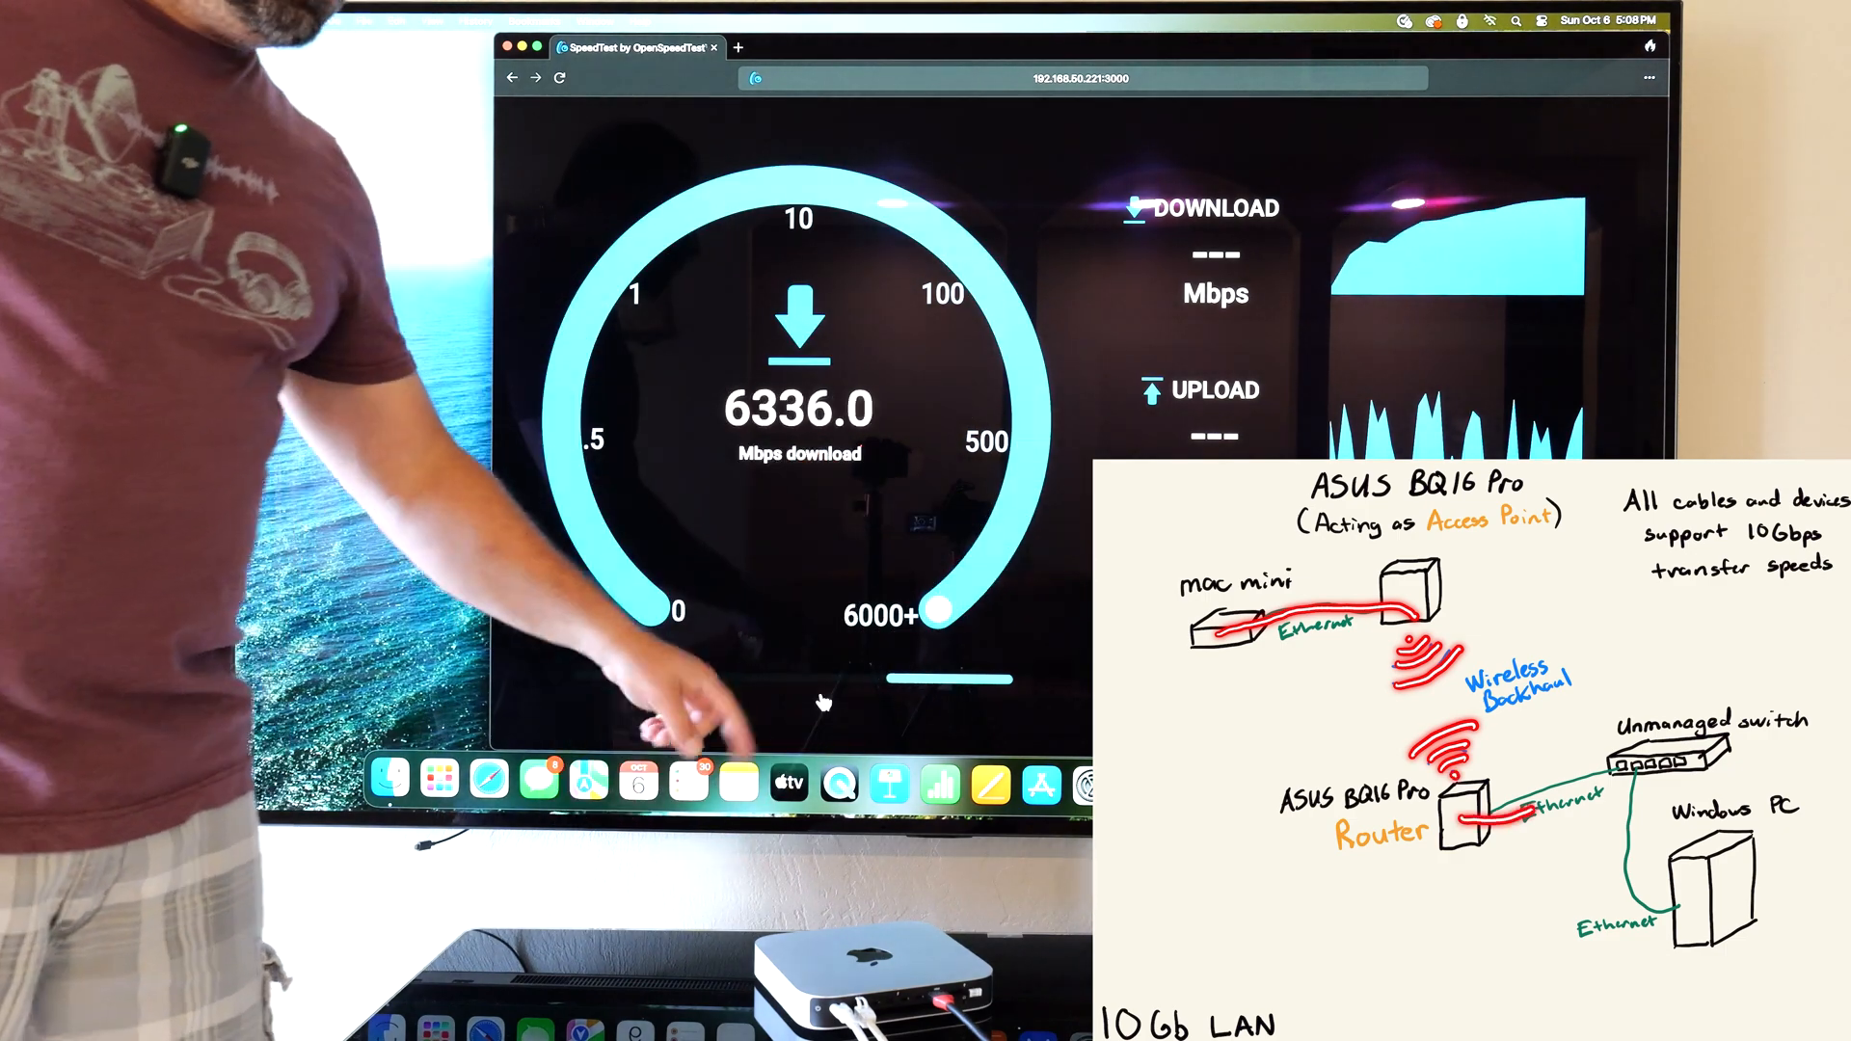